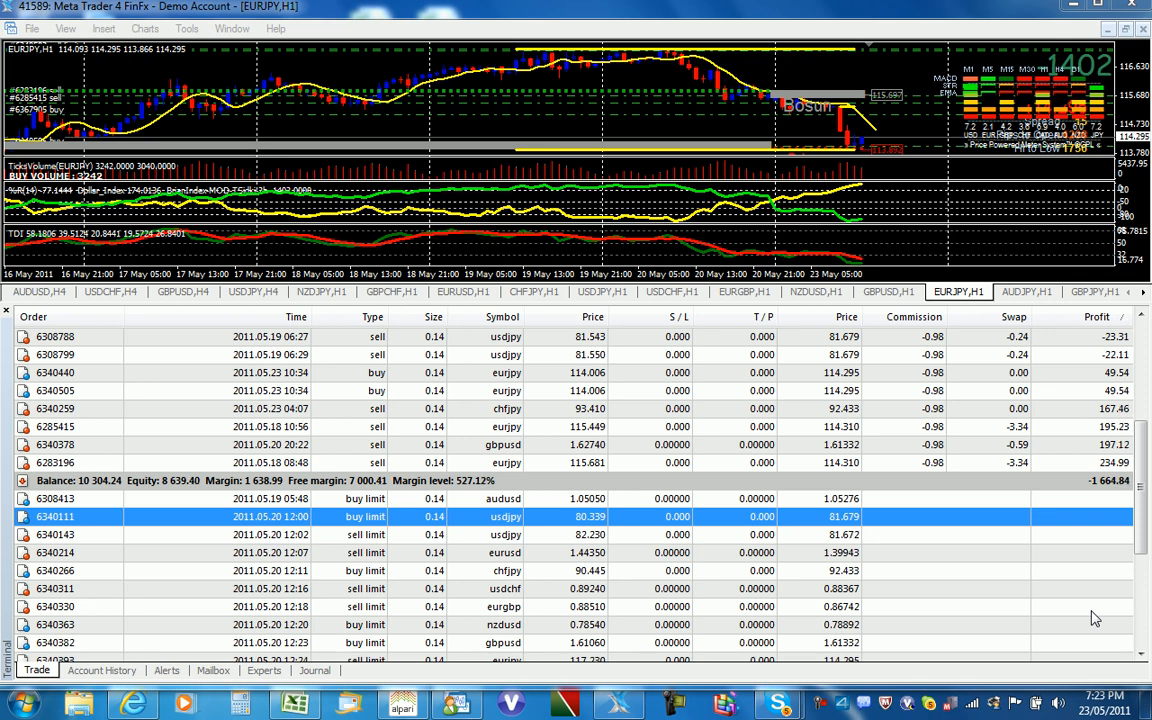
mouse_move(540, 473)
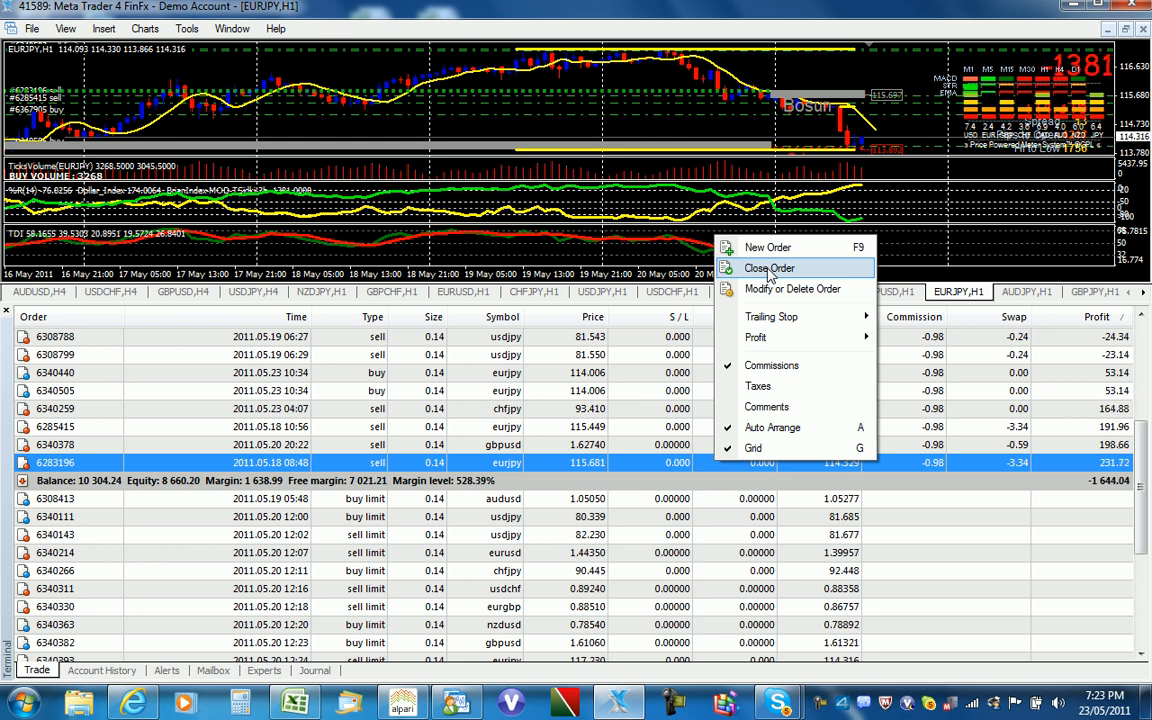
Close EURJPY sell order 6283196 (0.14 lots) at market and dismiss the confirmation.
left_click(769, 268)
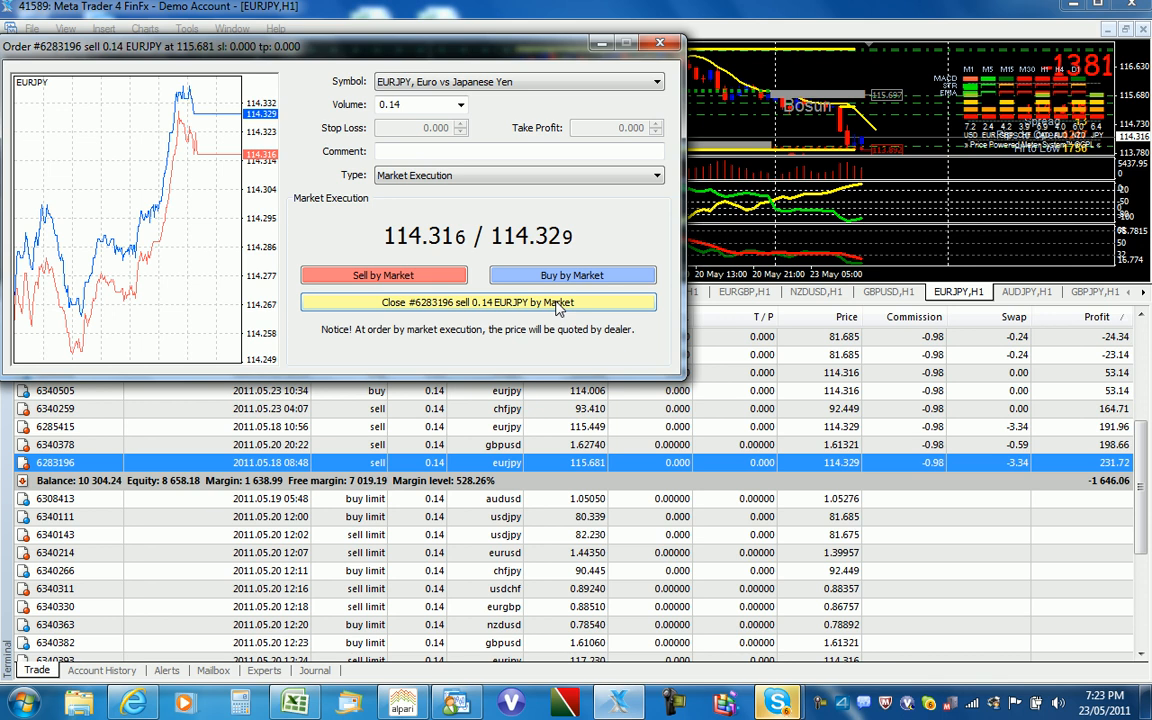
left_click(478, 302)
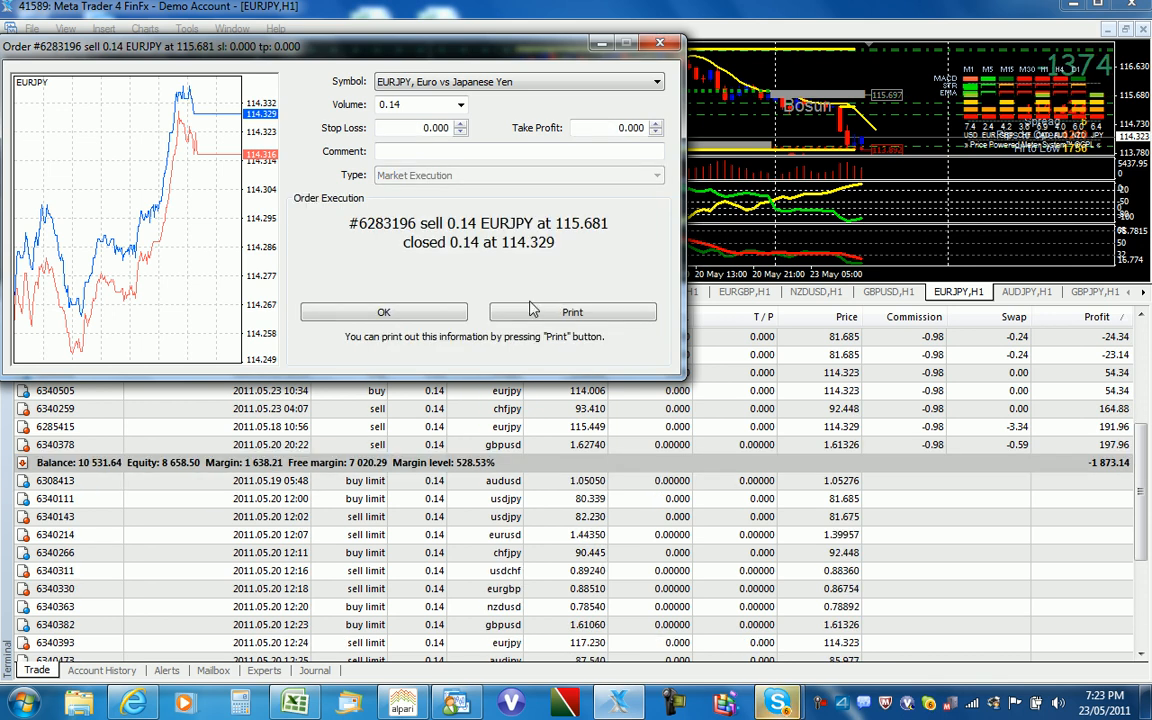
left_click(383, 312)
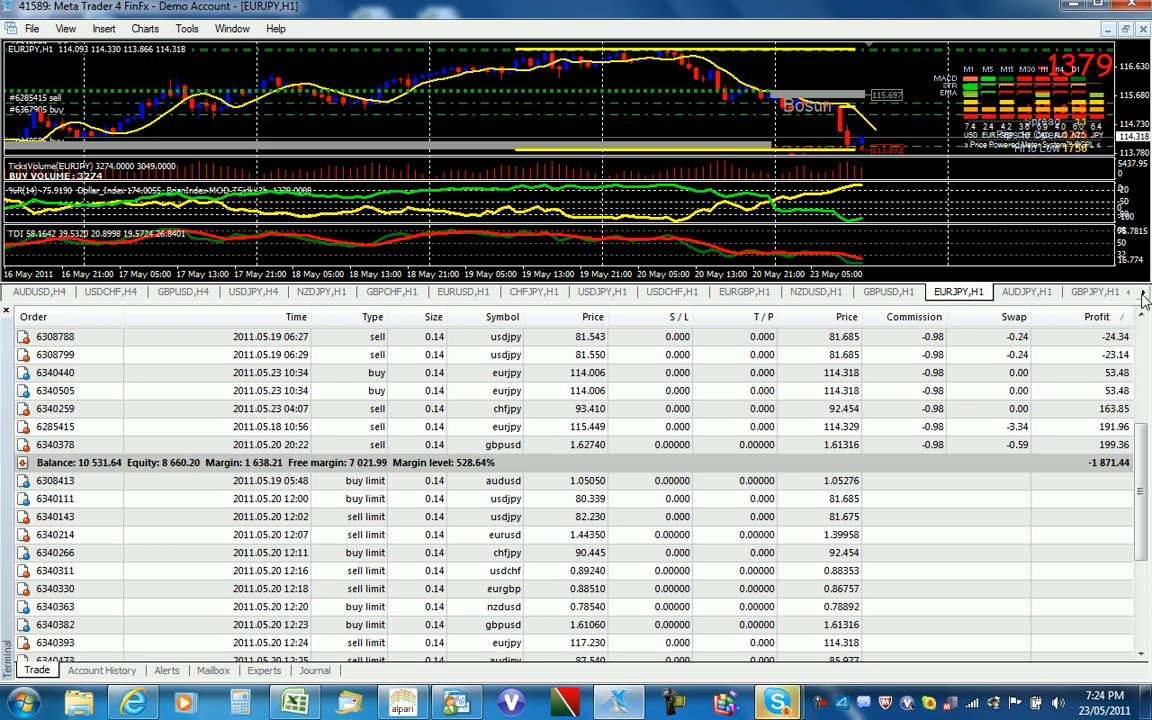
Switch to the GBPJPY,H1 chart to review its price and indicator lines.
left_click(1144, 291)
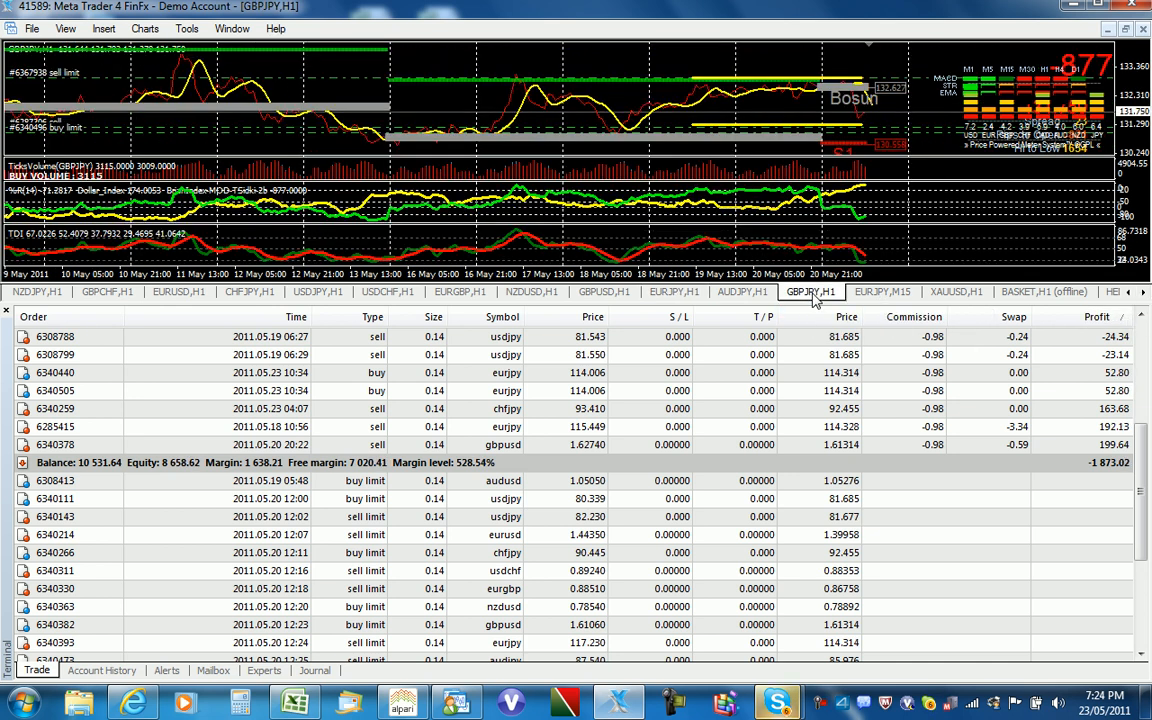
mouse_move(882, 205)
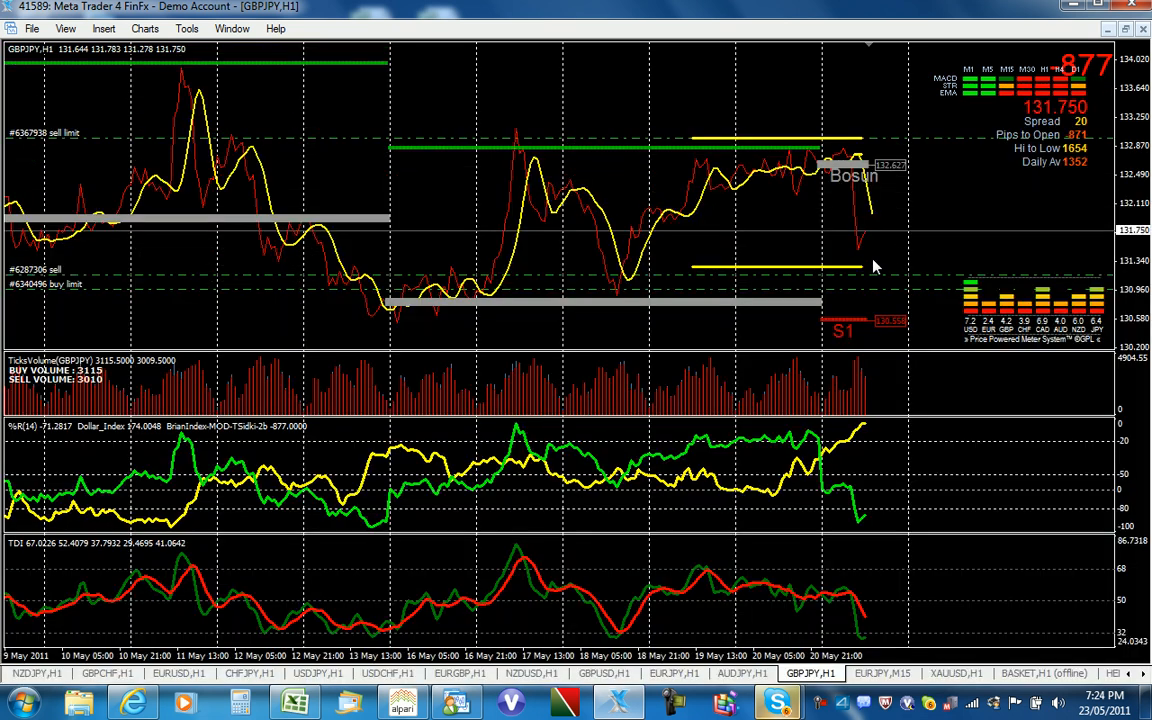
mouse_move(893, 240)
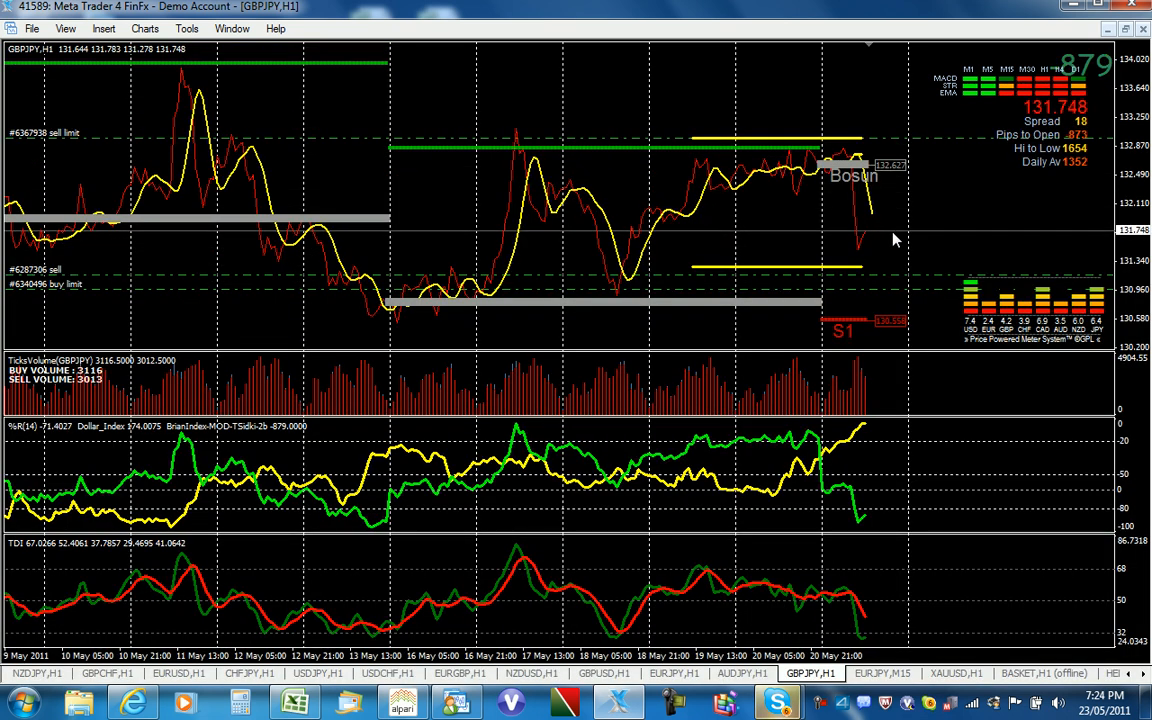
mouse_move(862, 247)
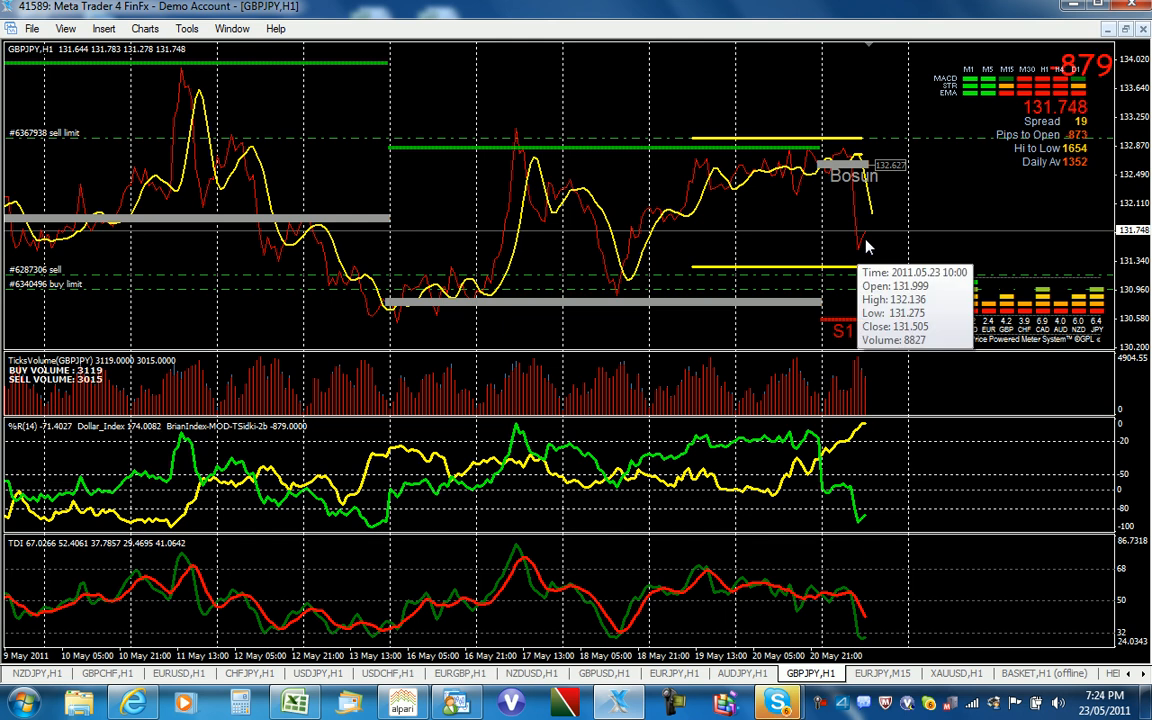
mouse_move(858, 277)
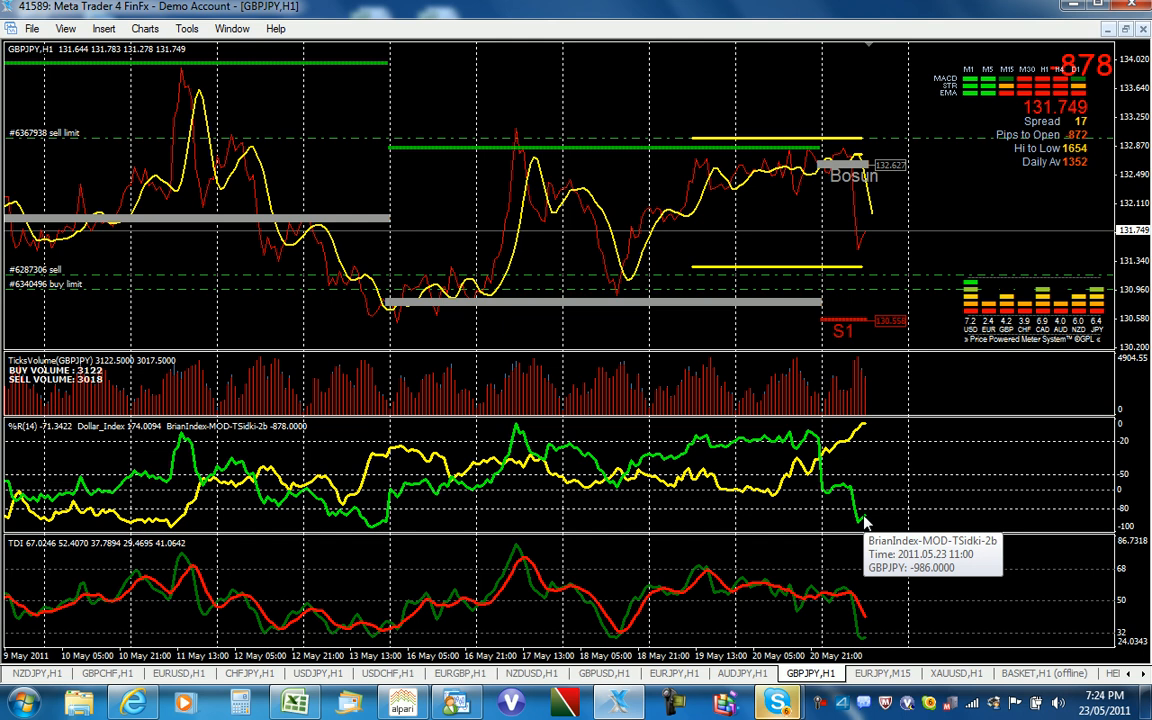
mouse_move(862, 432)
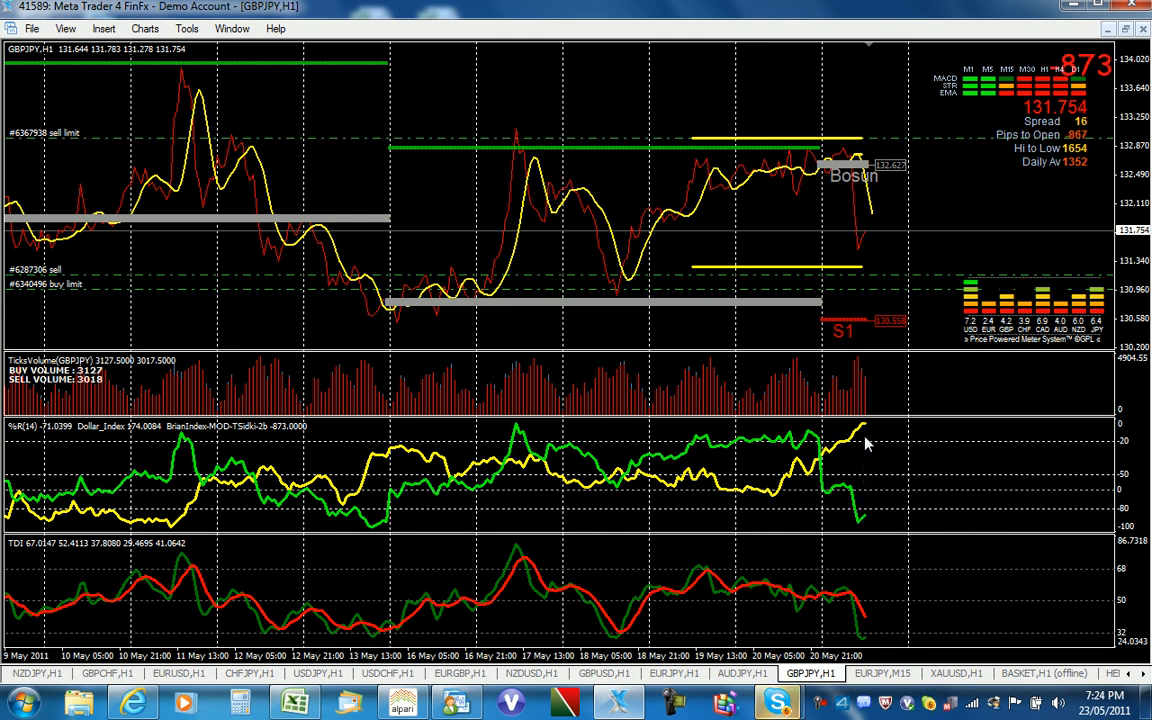
mouse_move(1023, 338)
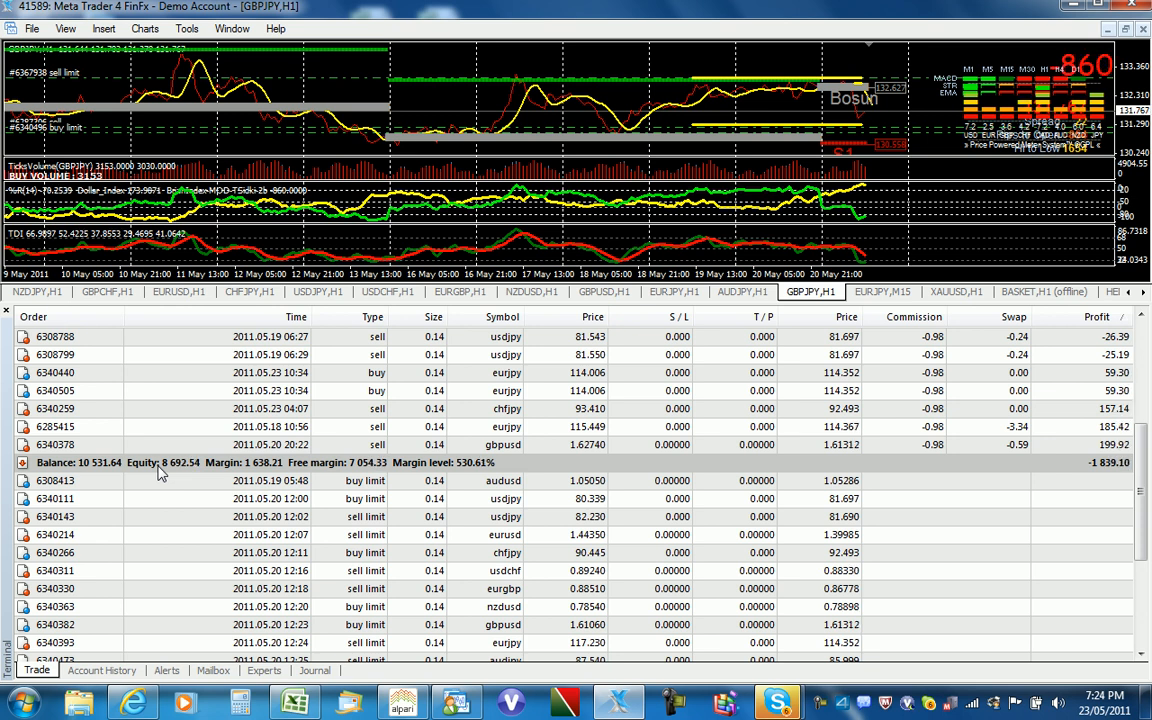
Review Account History down to the Profit/Loss summary row, then return to the Trade tab.
left_click(101, 670)
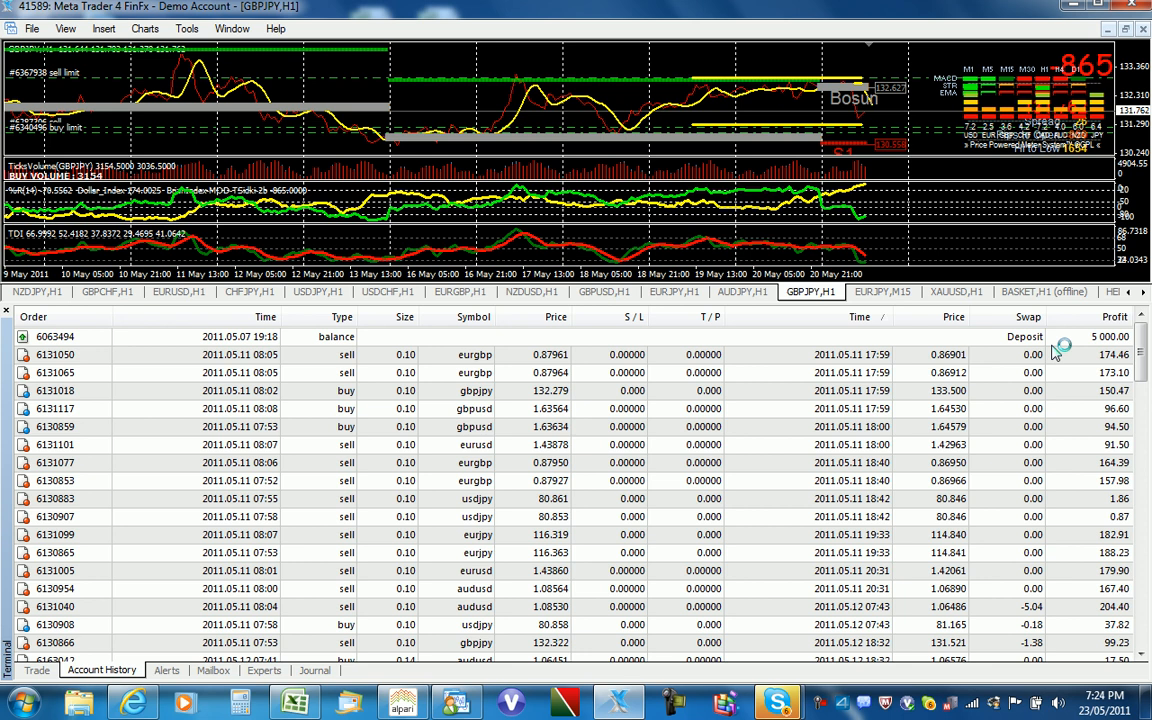
mouse_move(1085, 447)
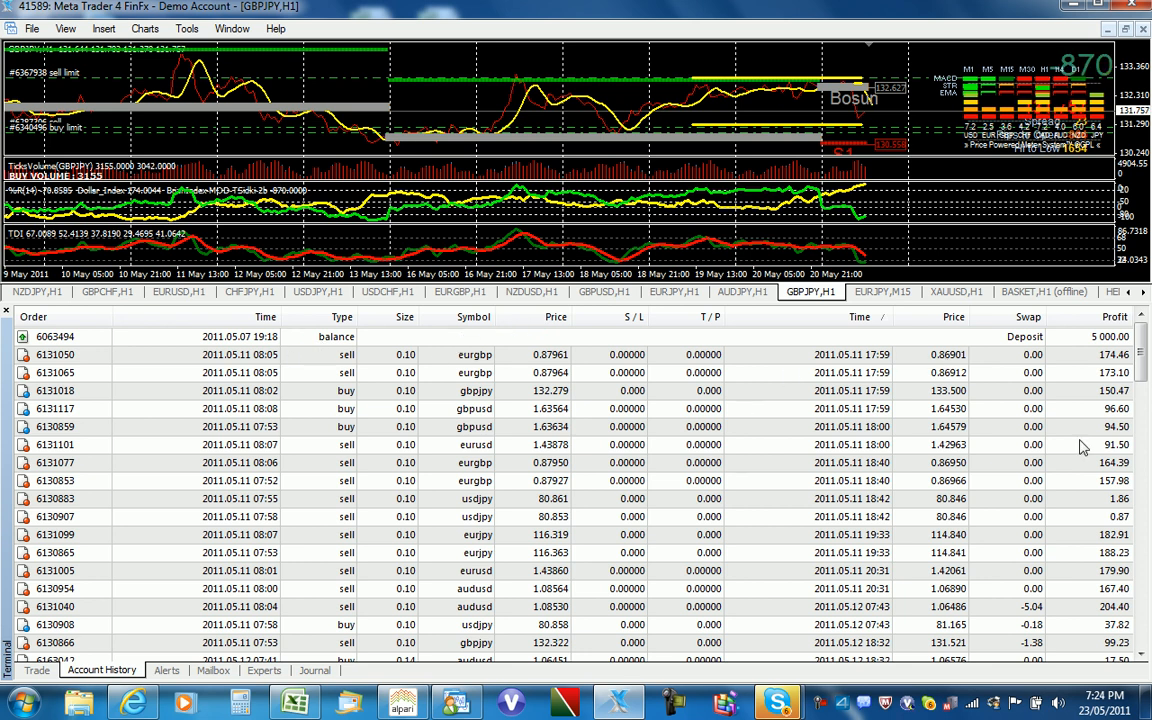
scroll("down", 3)
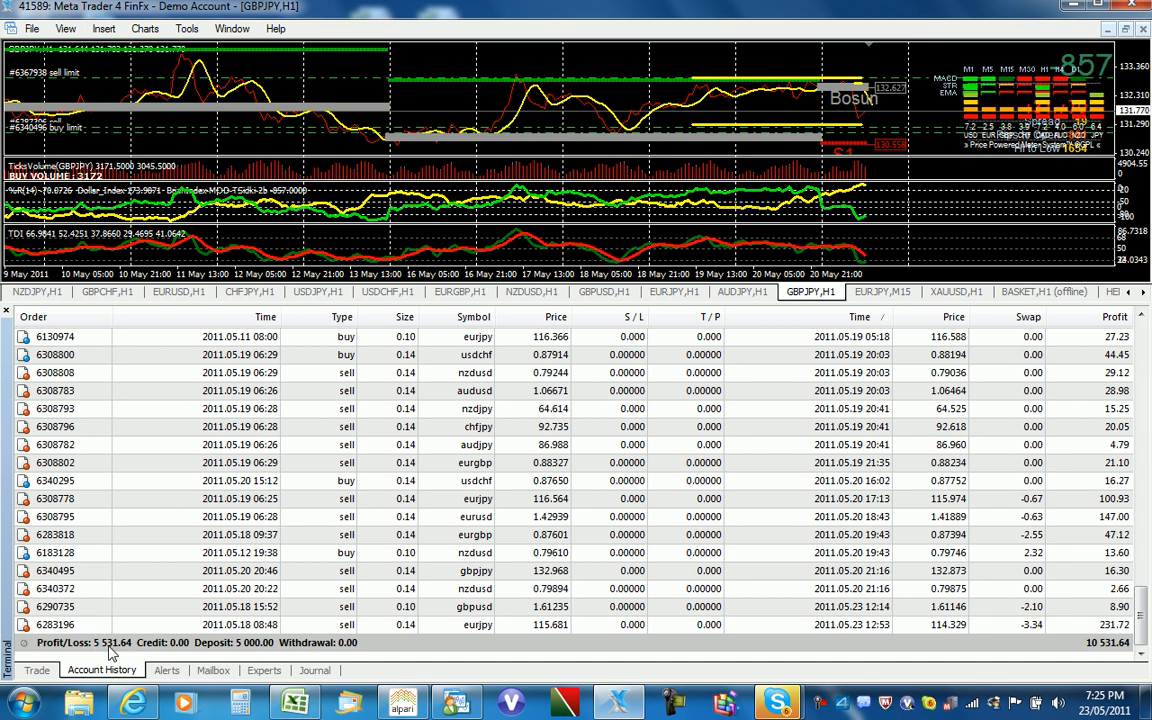
left_click(37, 670)
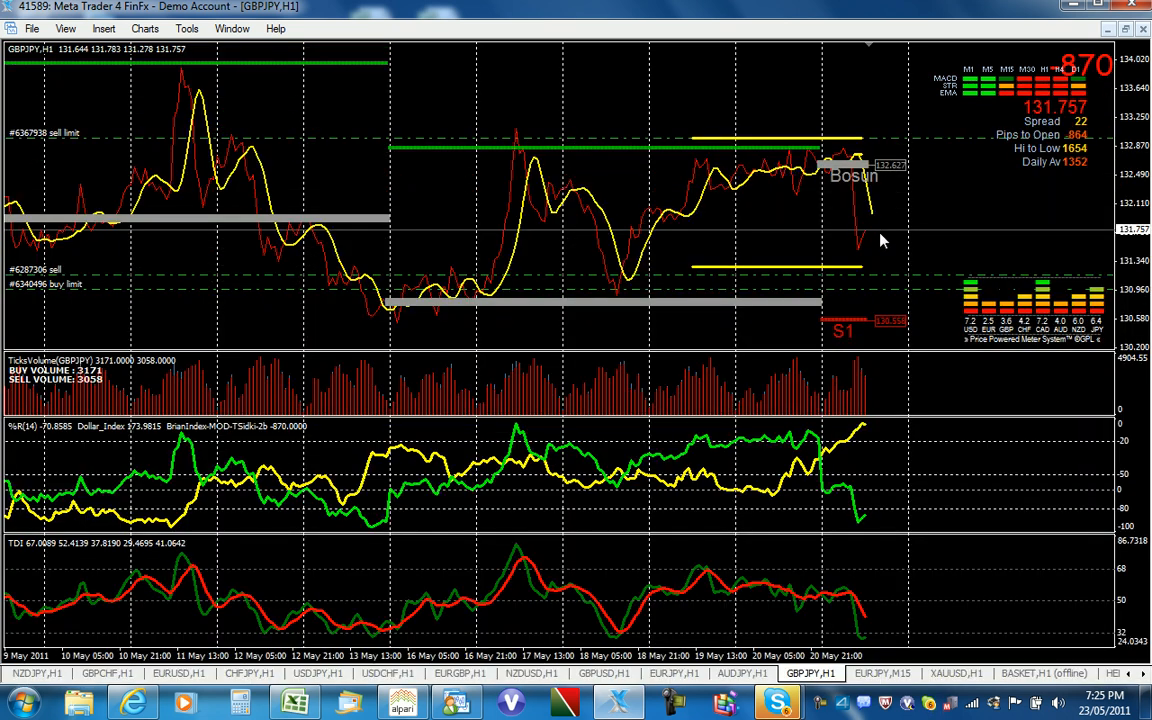
mouse_move(866, 430)
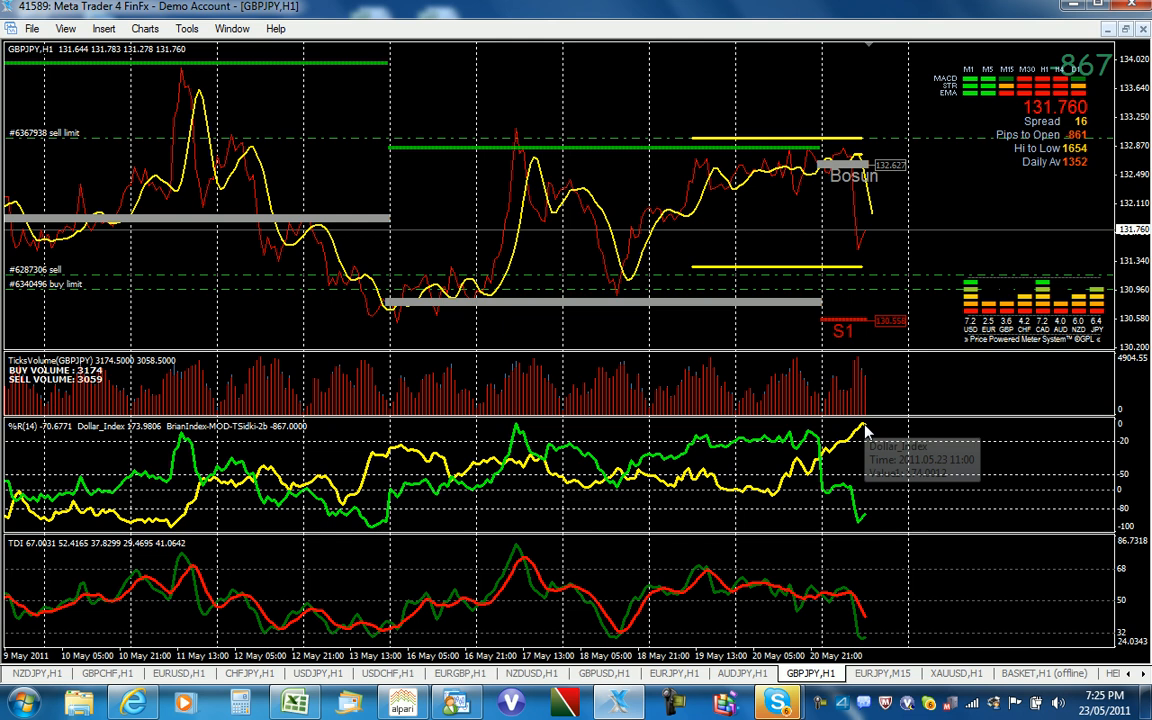
mouse_move(855, 505)
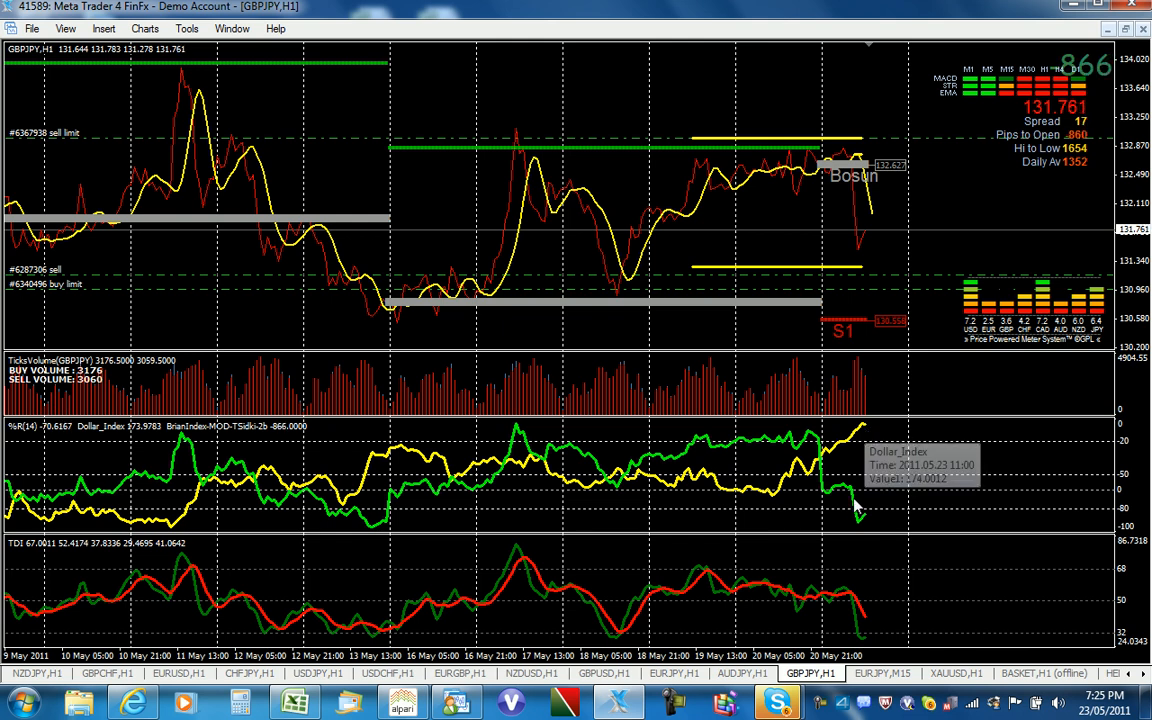
mouse_move(865, 435)
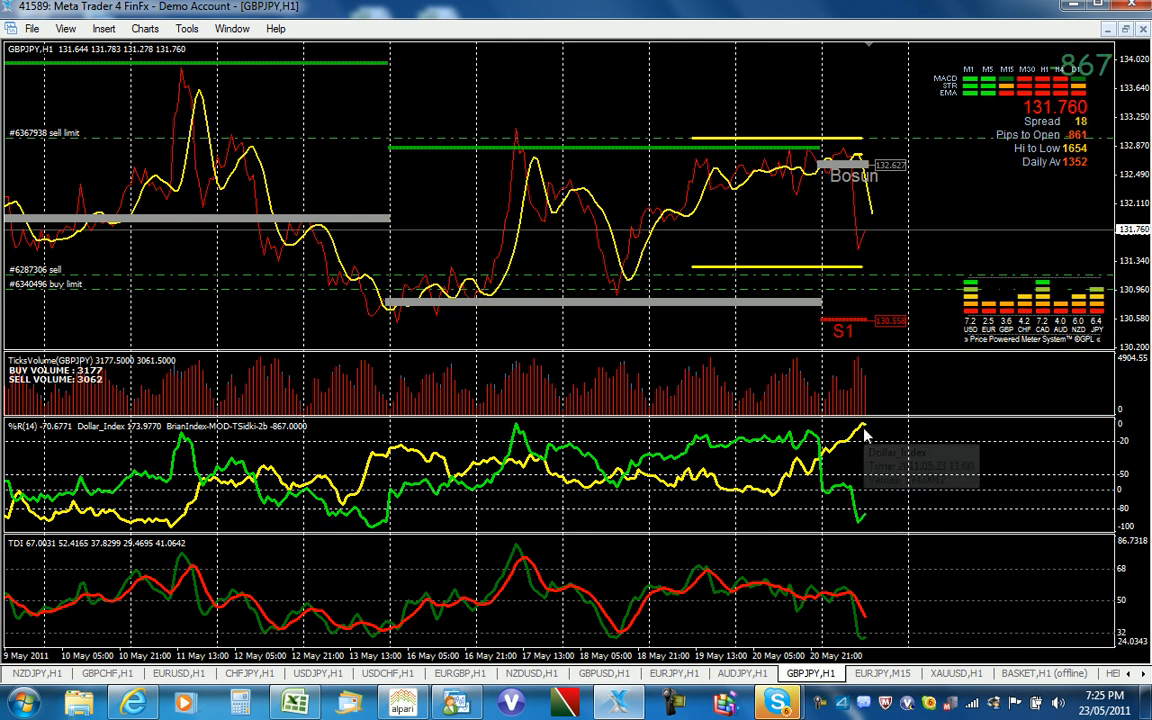
mouse_move(865, 434)
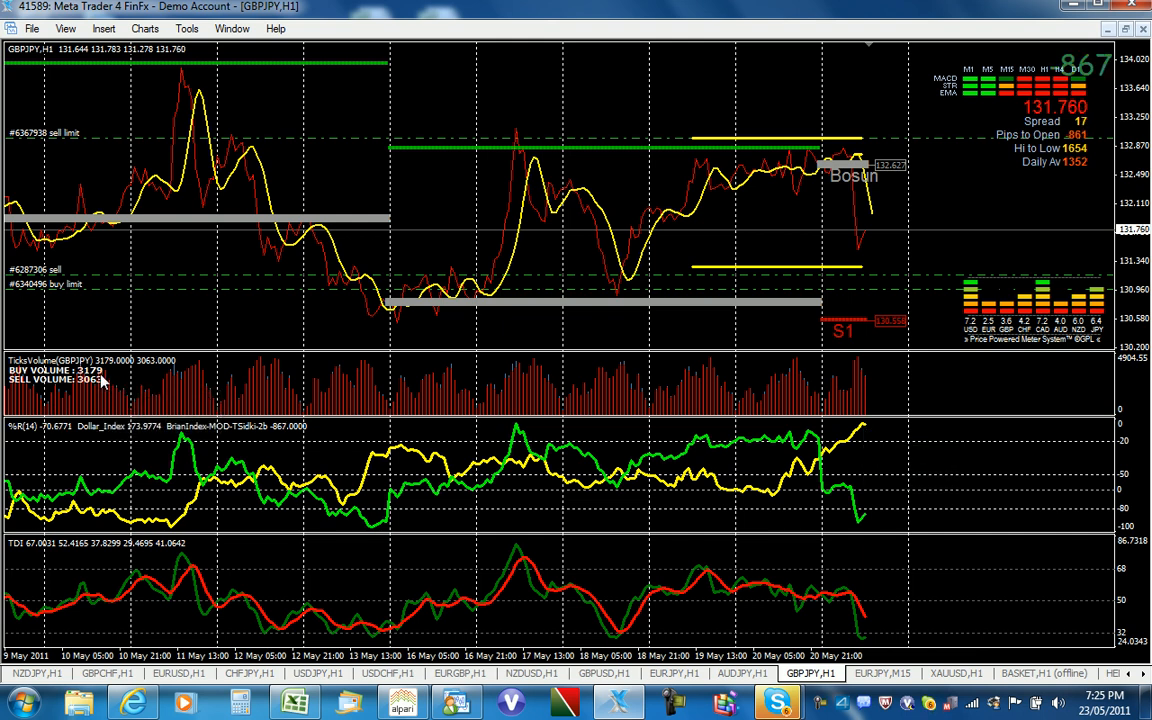
mouse_move(100, 383)
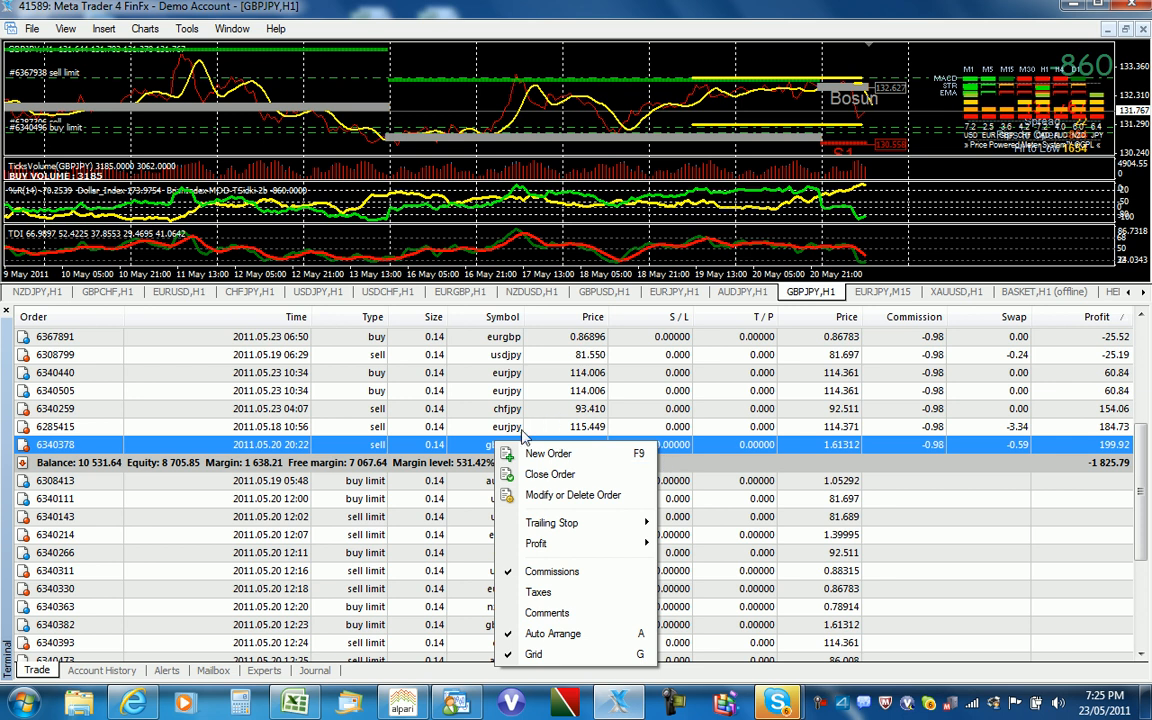
mouse_move(658, 483)
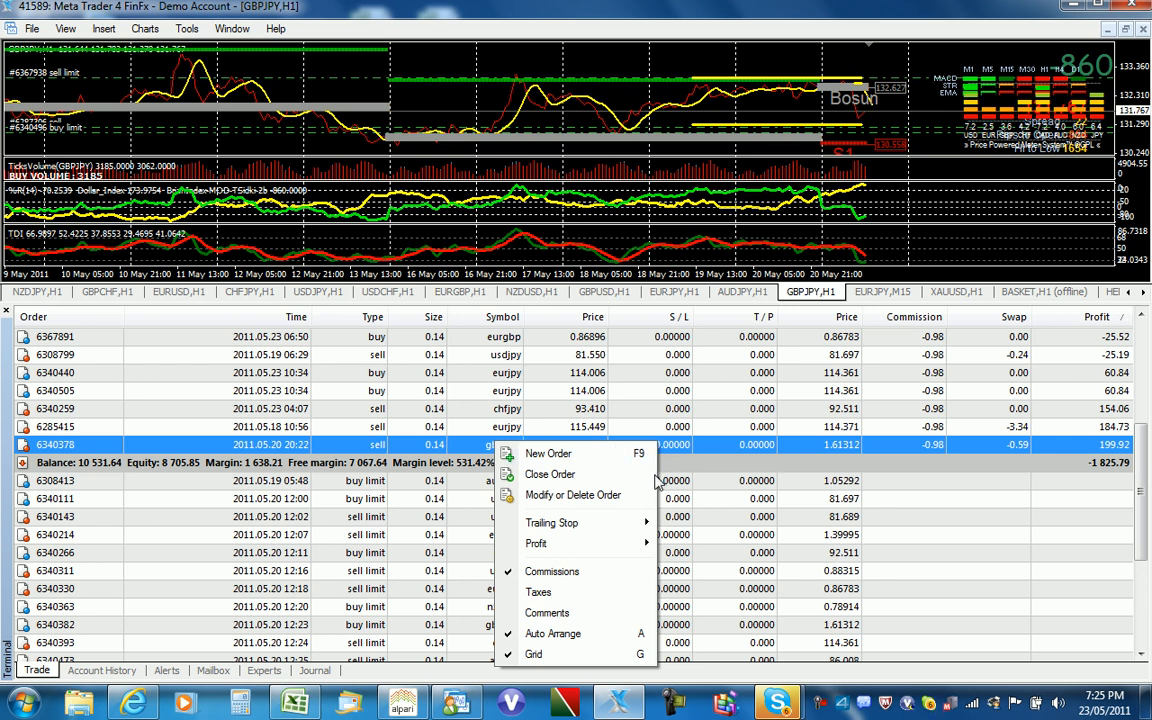